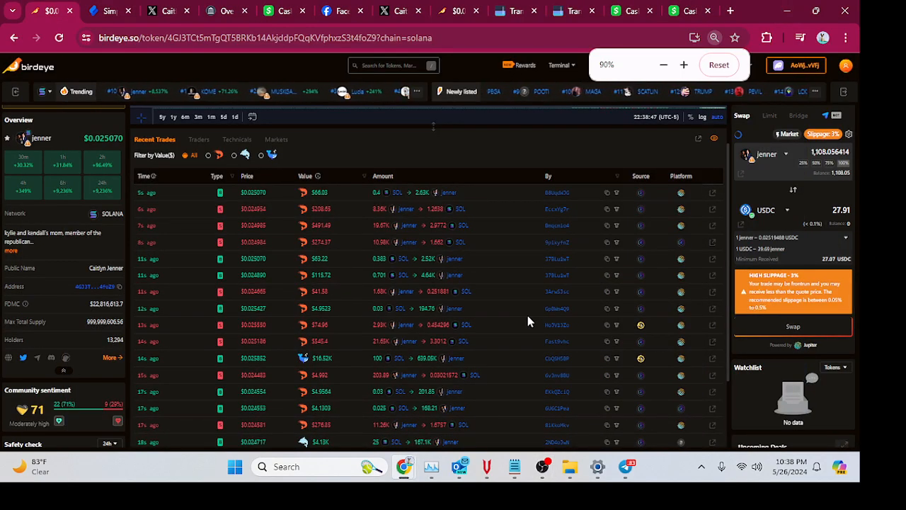
Reset the browser zoom so the jenner token page displays at 100%.
left_click(683, 65)
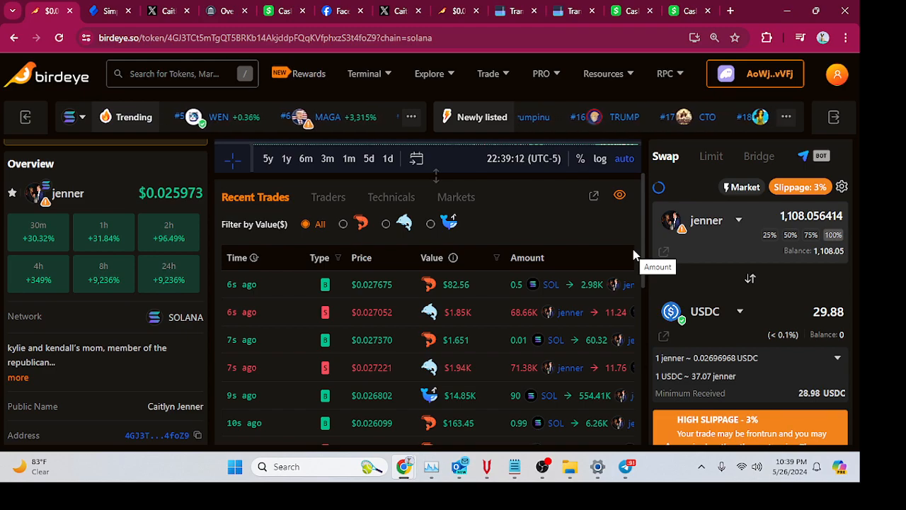
scroll("down", 3)
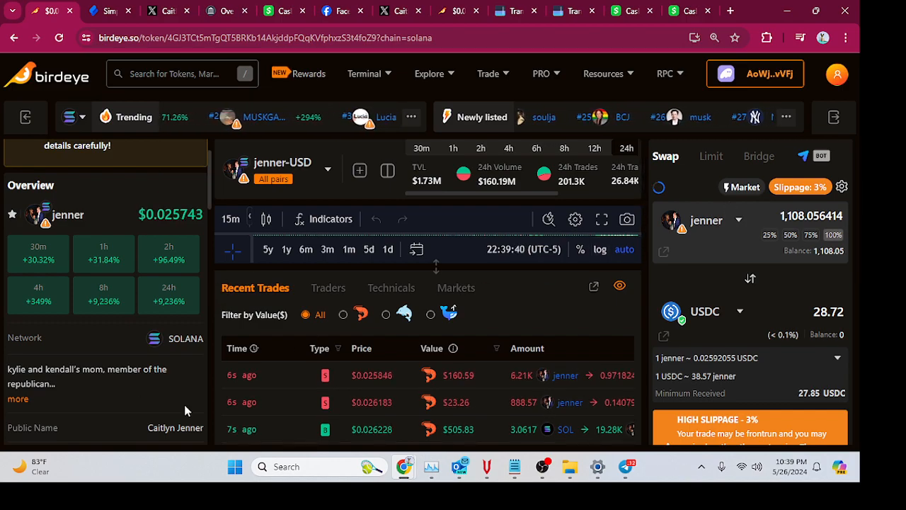
scroll("down", 3)
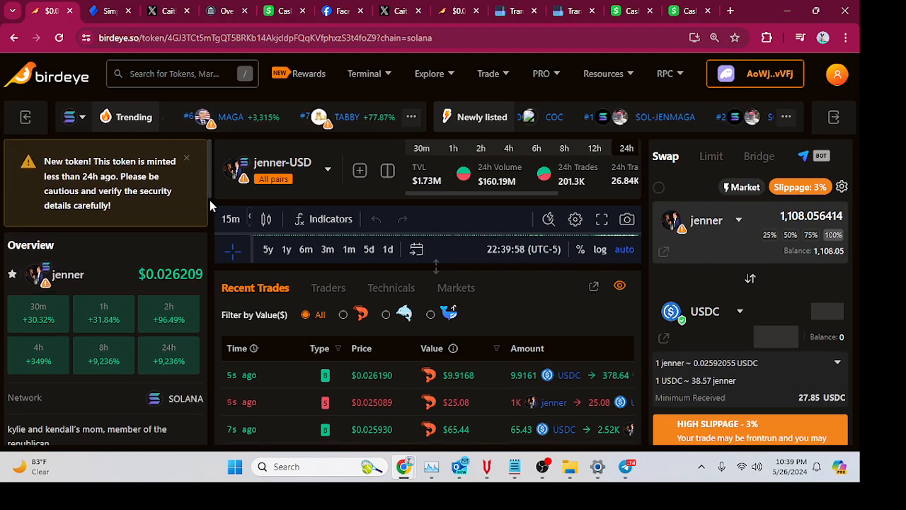
Click away from the jenner token page and switch to the OBS Studio window.
left_click(838, 234)
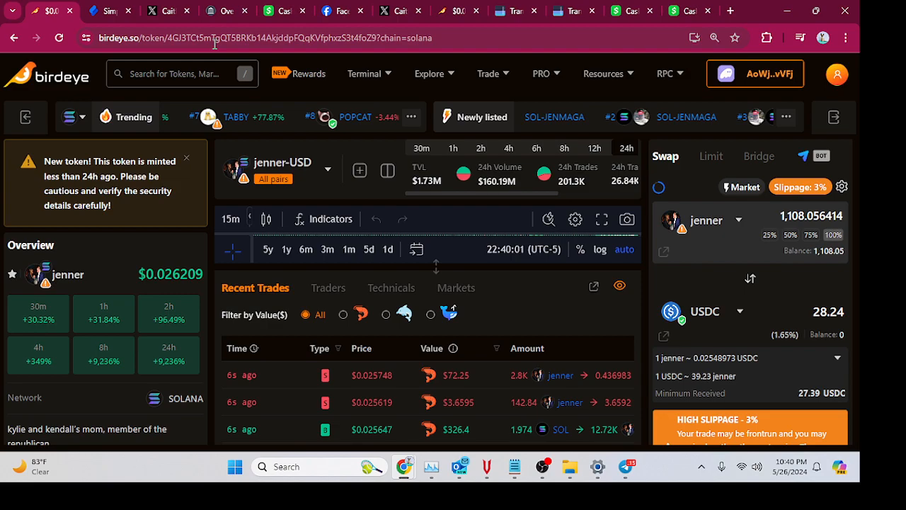
mouse_move(626, 466)
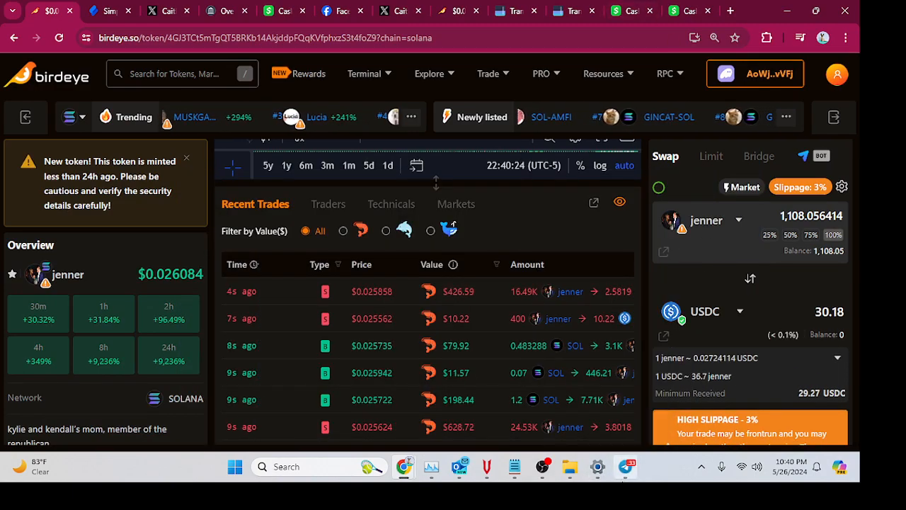
left_click(541, 467)
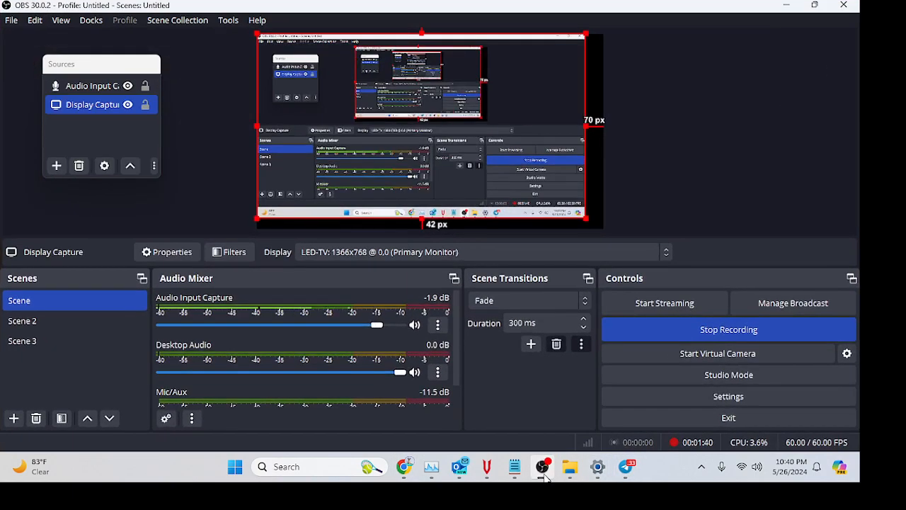